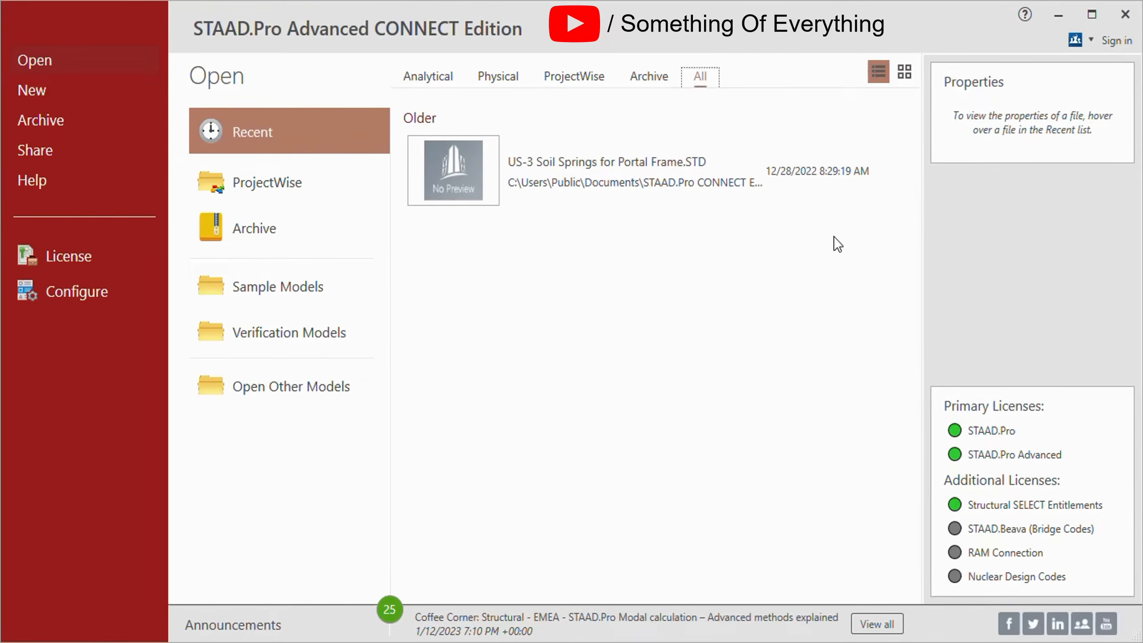
pyautogui.moveTo(186, 272)
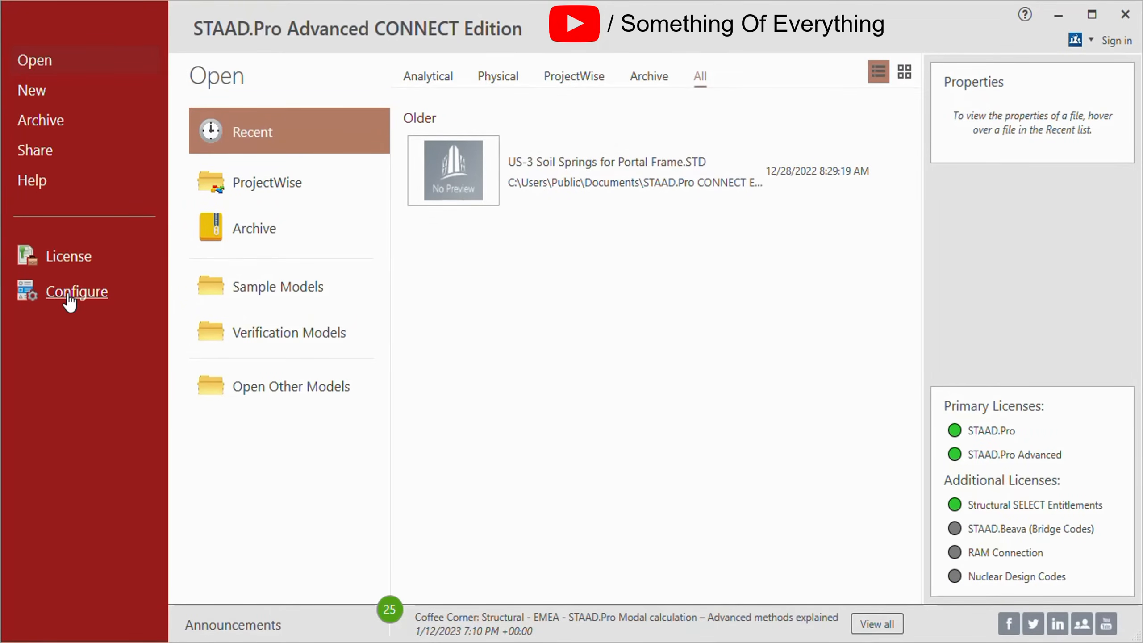
# - Show the General settings: English language, metric base unit and Y-up global axes
pyautogui.click(77, 291)
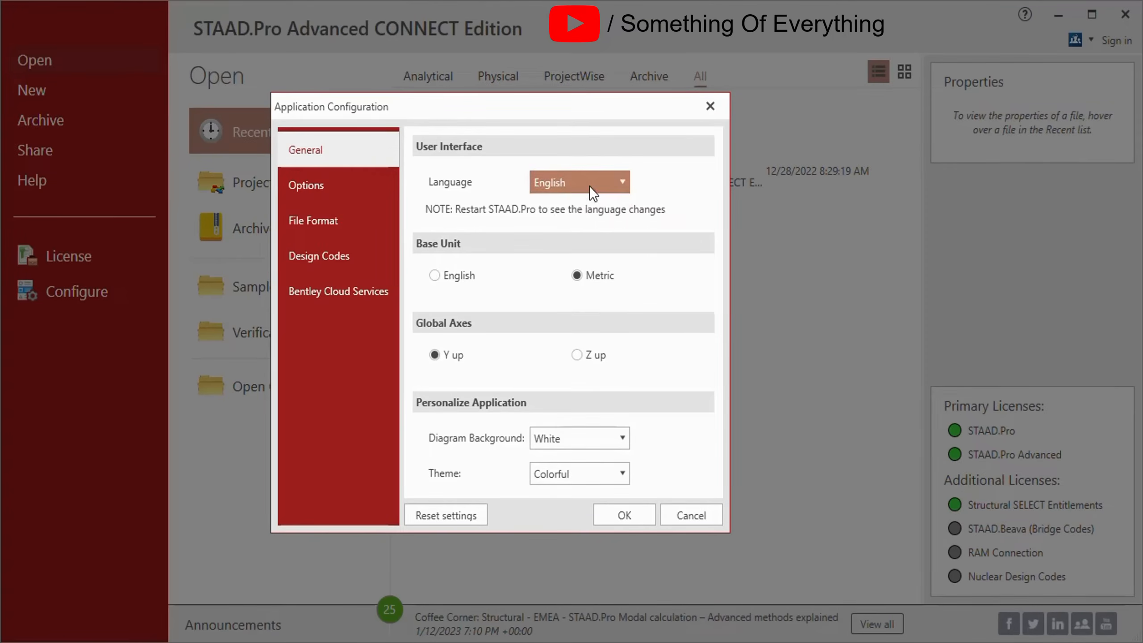
pyautogui.moveTo(538, 284)
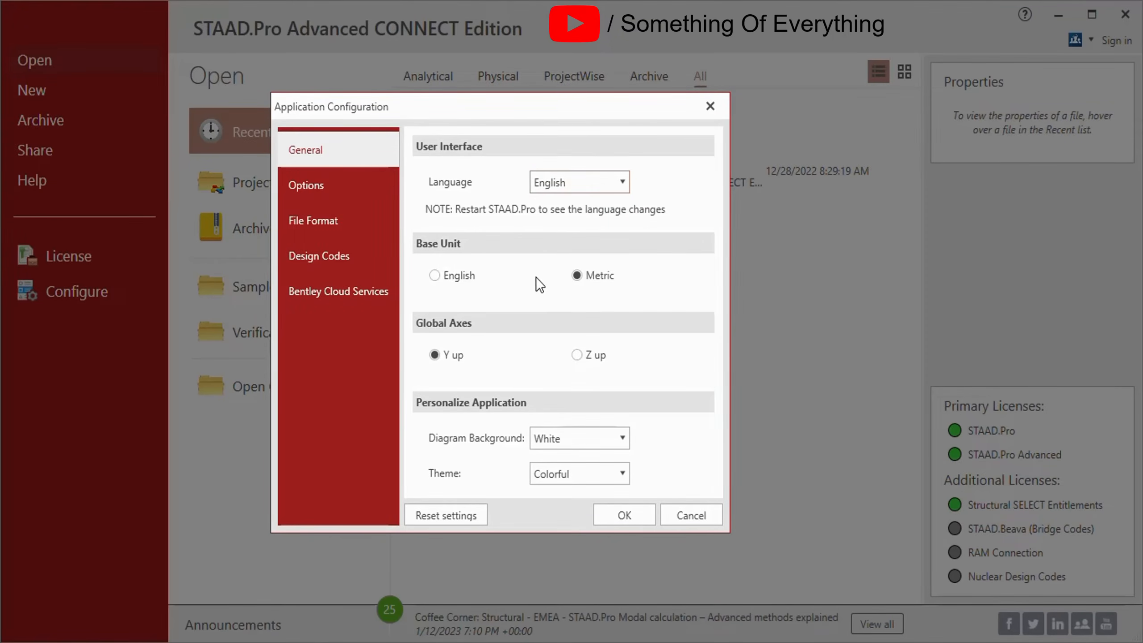
pyautogui.moveTo(522, 295)
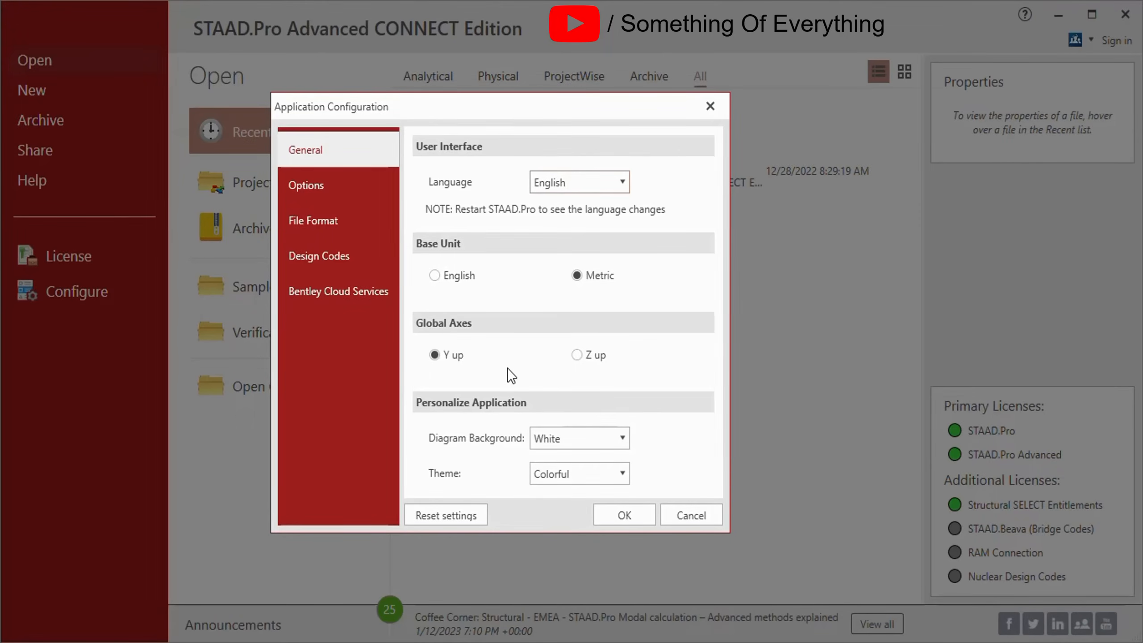
pyautogui.moveTo(545, 367)
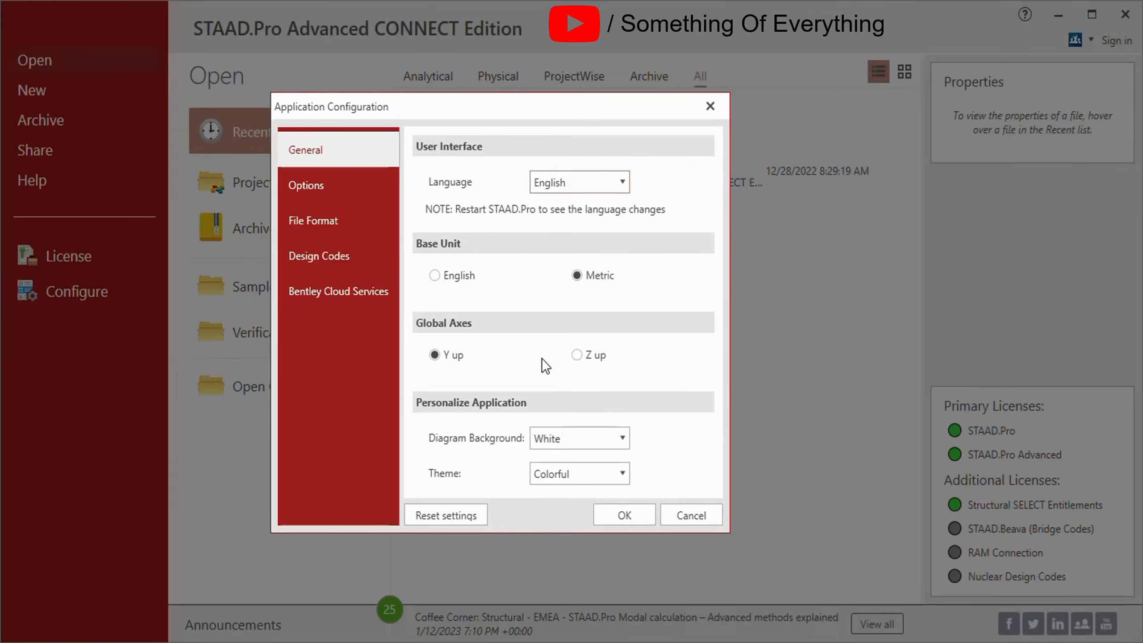
pyautogui.moveTo(542, 394)
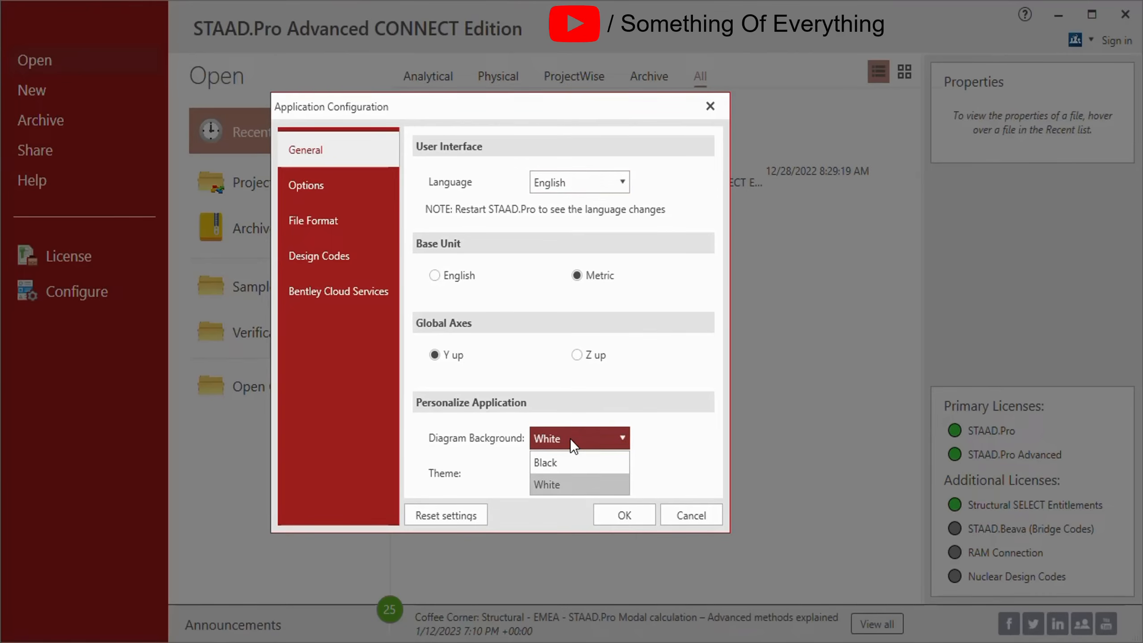
pyautogui.moveTo(583, 422)
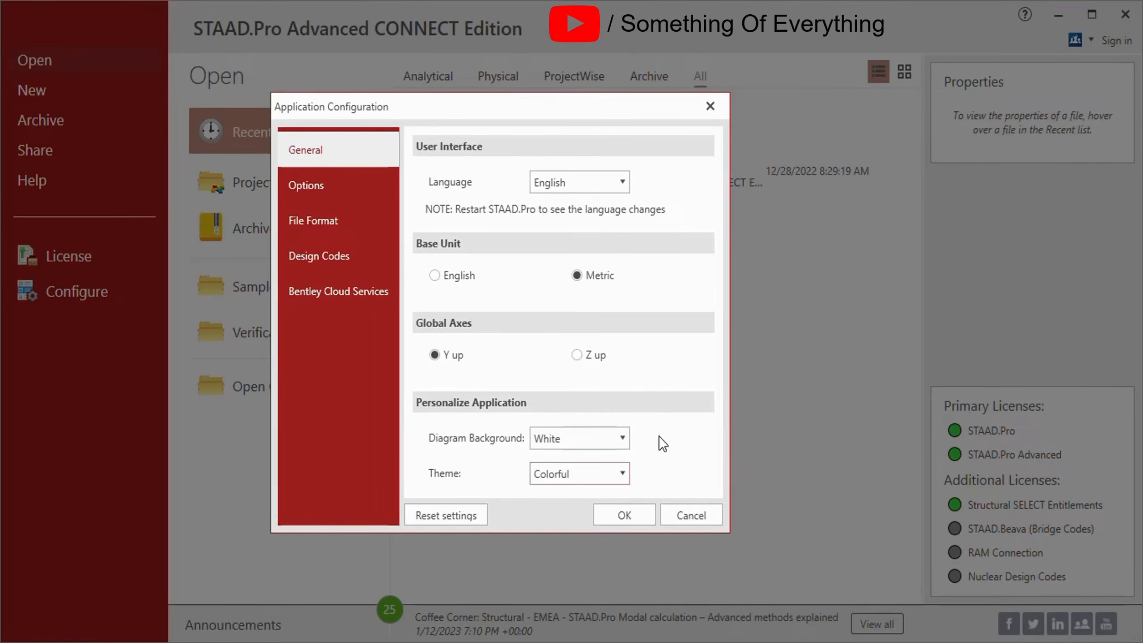
pyautogui.moveTo(401, 350)
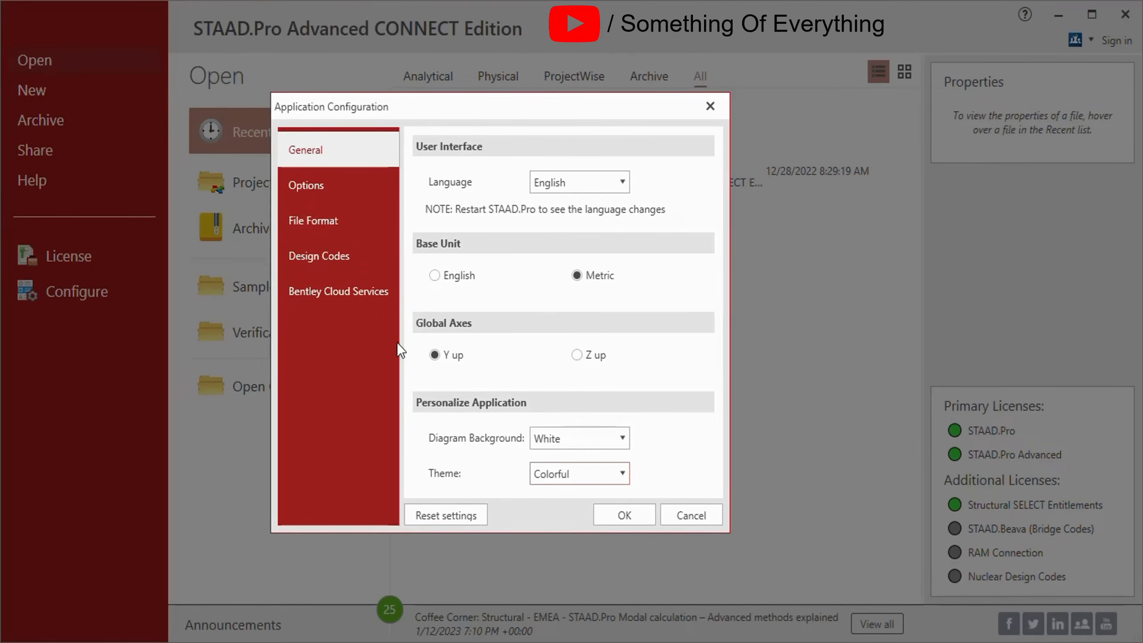
# - Review the Options settings, leaving report-logo removal enabled and startup licensing notices disabled
pyautogui.click(306, 185)
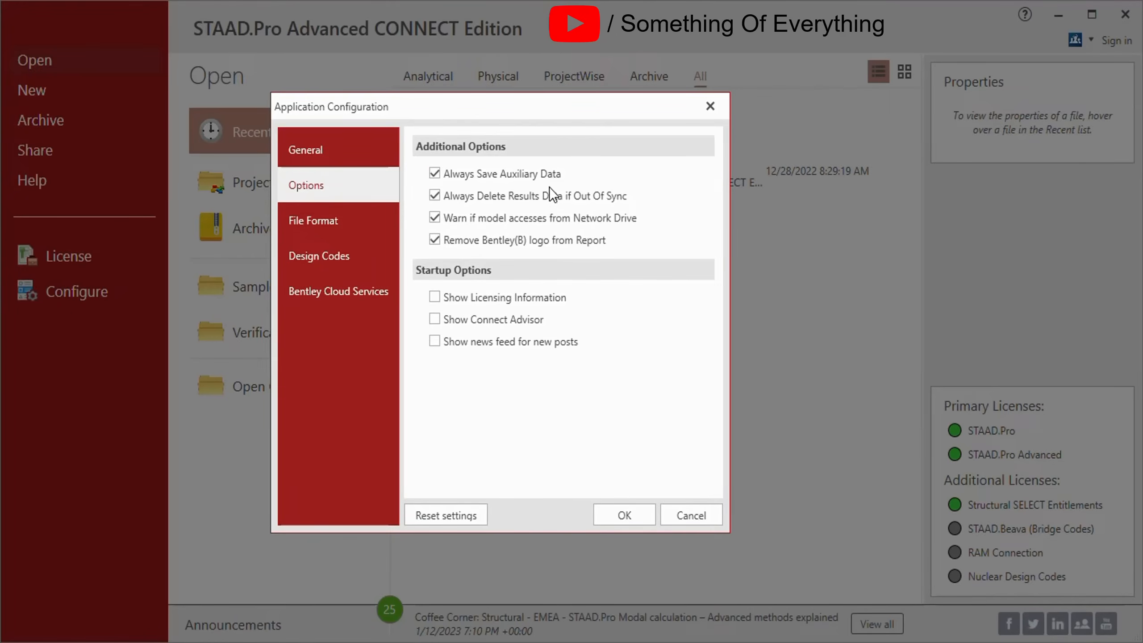
pyautogui.moveTo(543, 217)
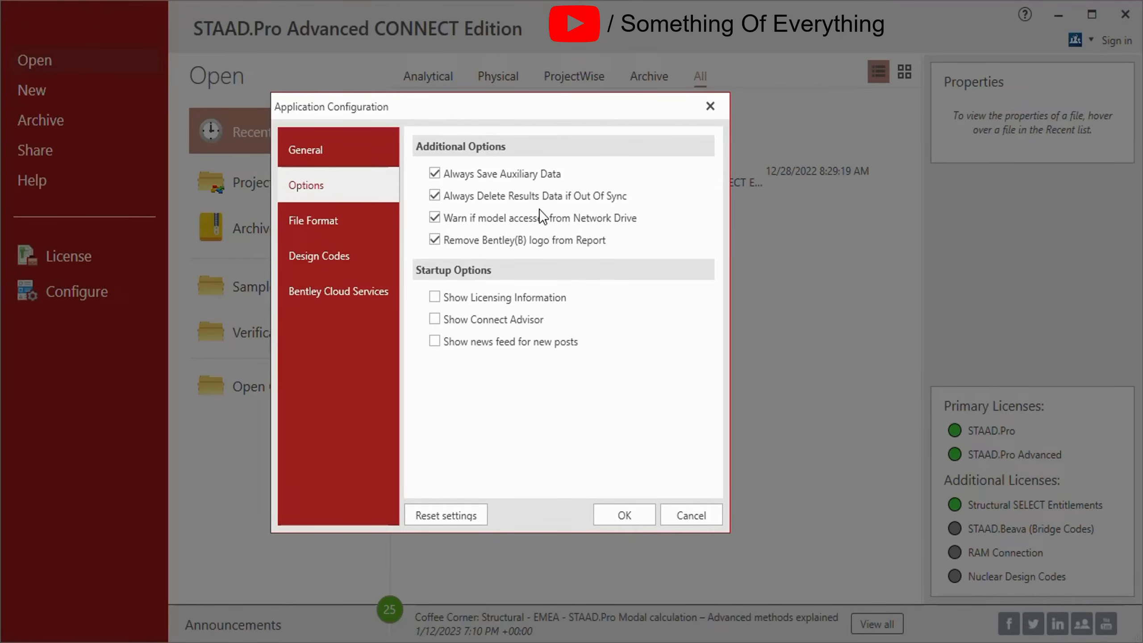
pyautogui.click(435, 240)
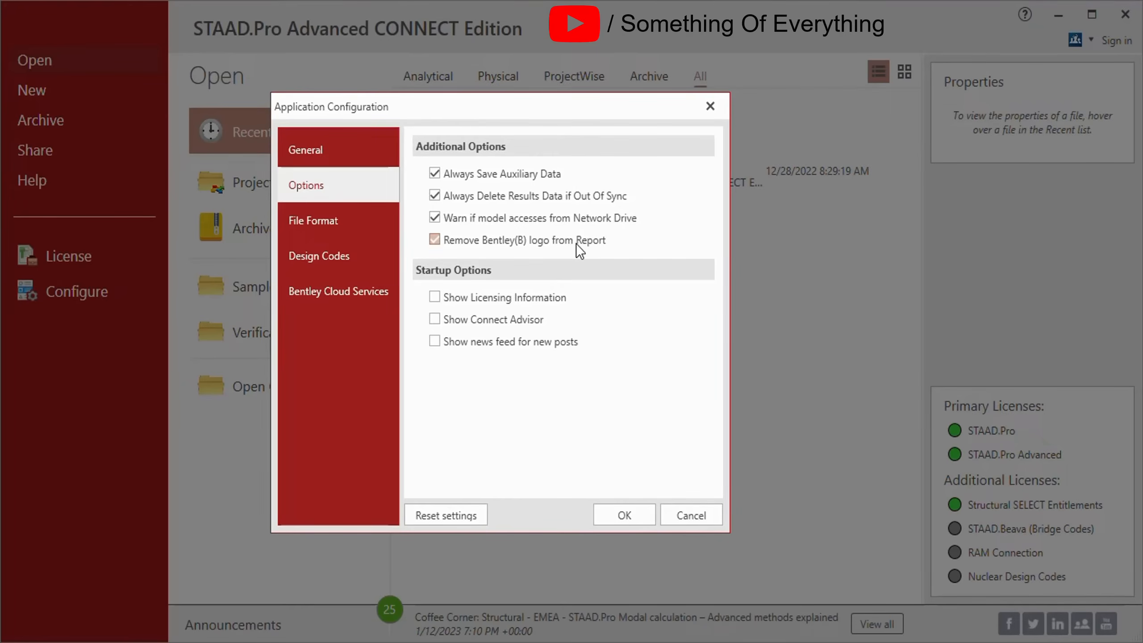
pyautogui.click(435, 240)
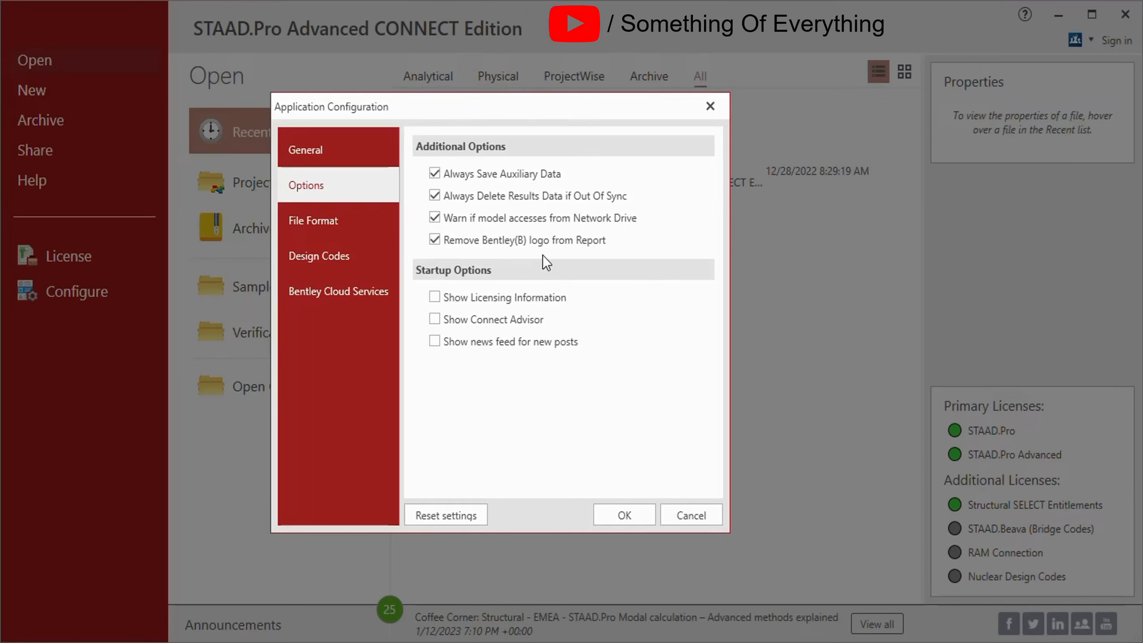
pyautogui.moveTo(633, 261)
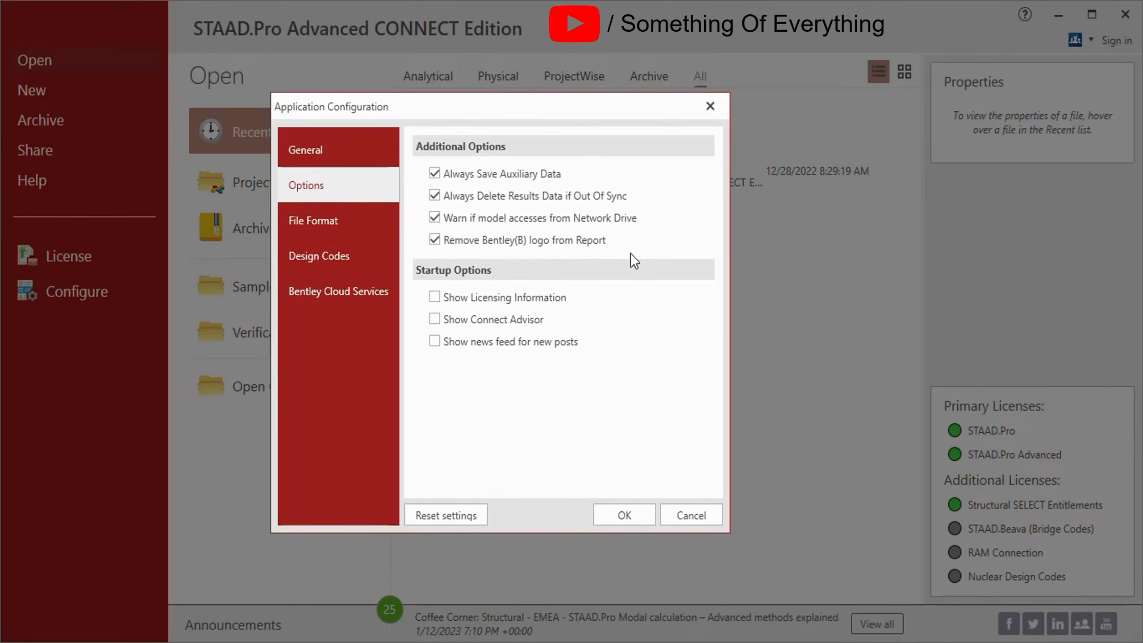
pyautogui.moveTo(609, 320)
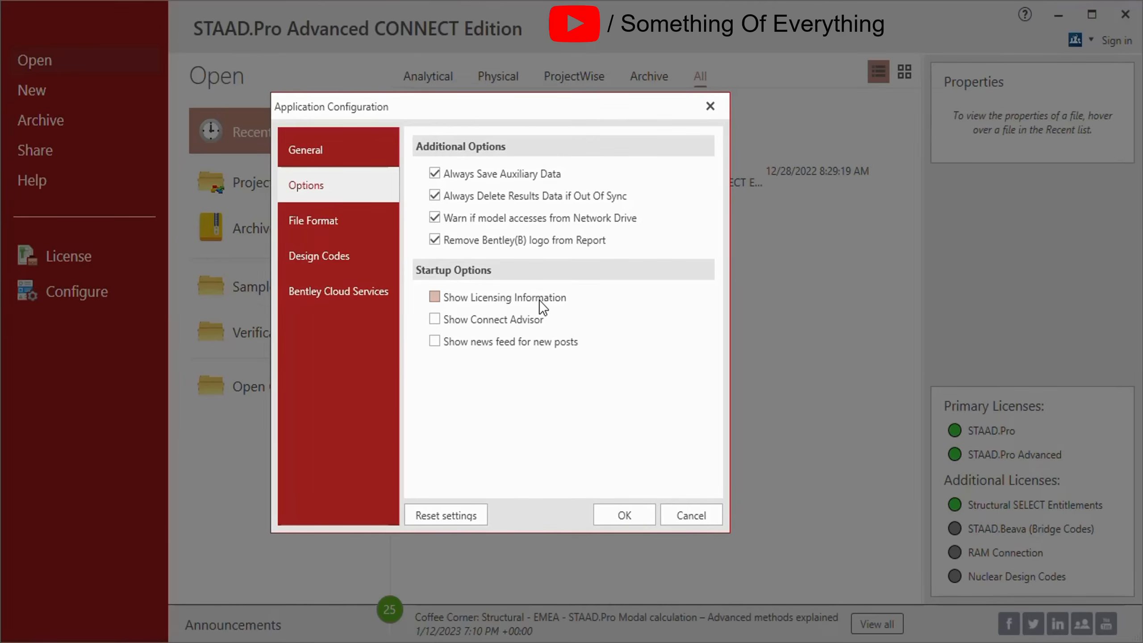
pyautogui.click(435, 298)
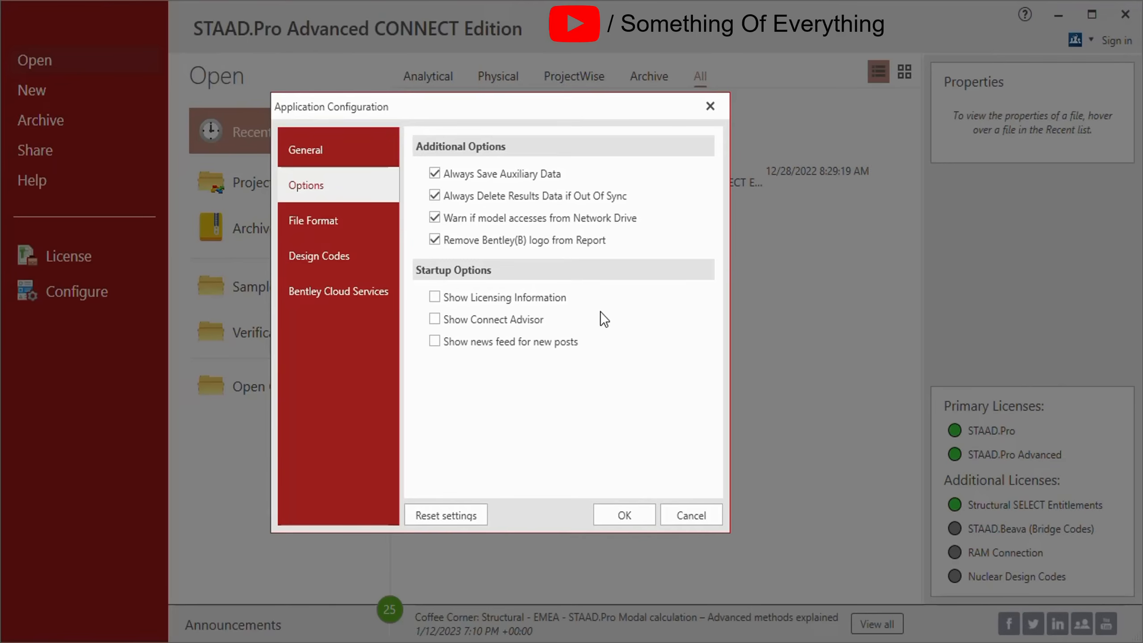
pyautogui.moveTo(587, 312)
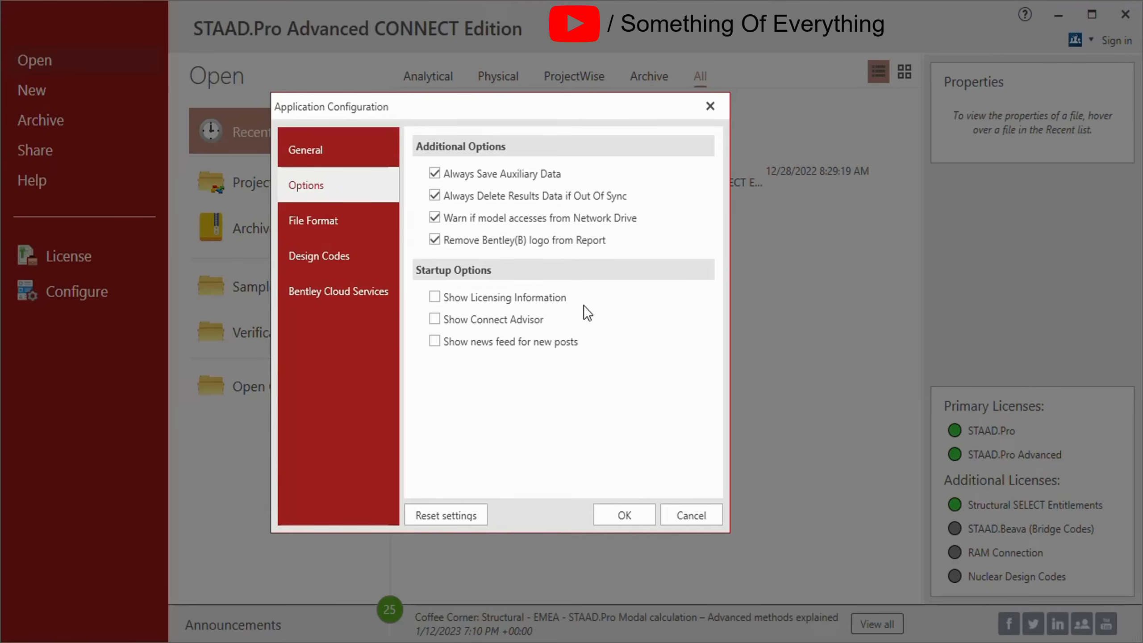
# - Enable adding key file information to output, keeping joint coordinates at 6 significant figures
pyautogui.click(313, 220)
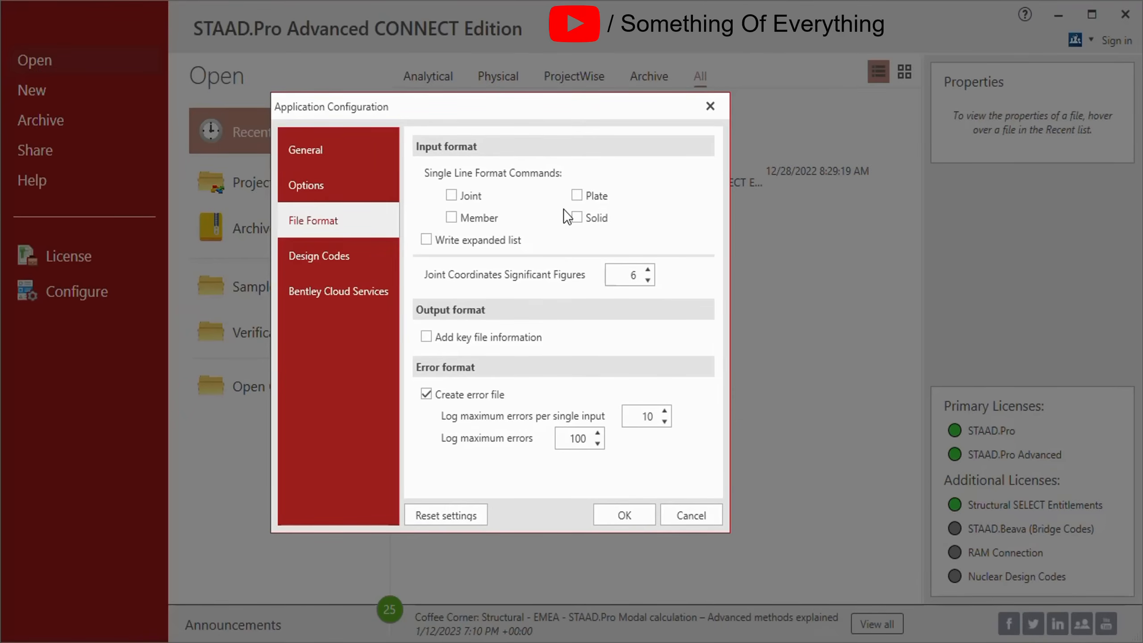
pyautogui.click(426, 241)
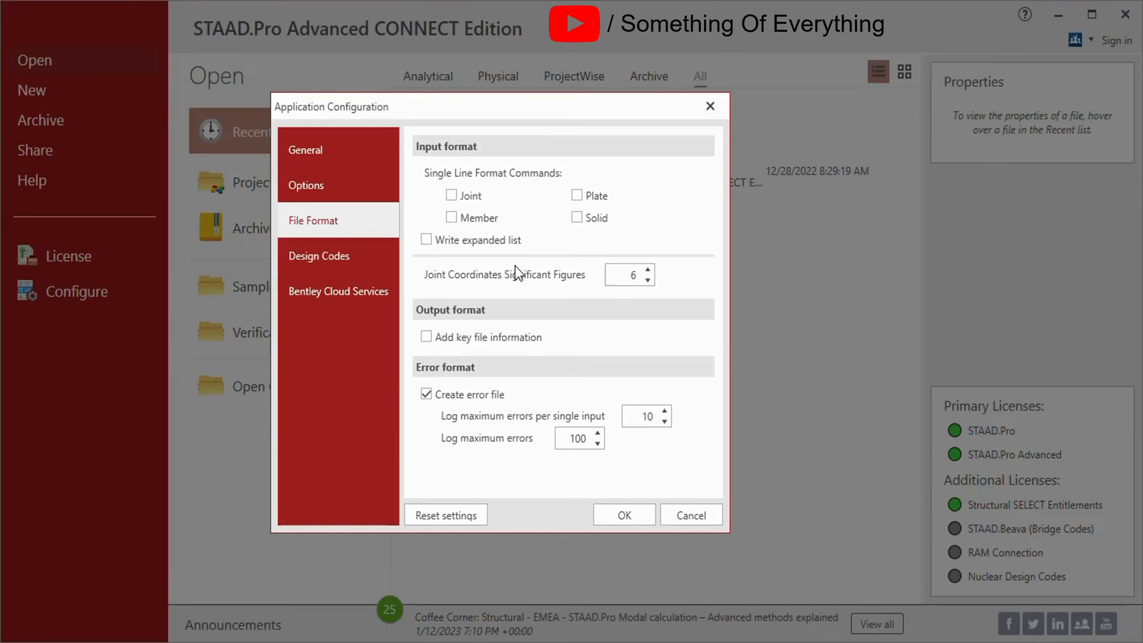
pyautogui.moveTo(565, 284)
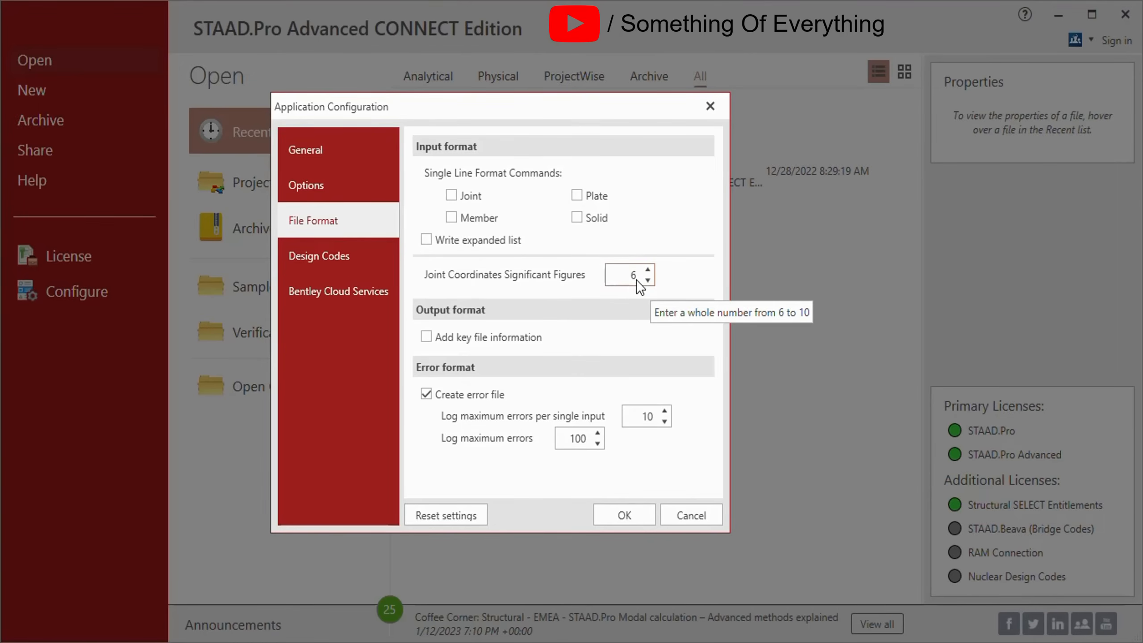
pyautogui.click(631, 275)
pyautogui.write('3')
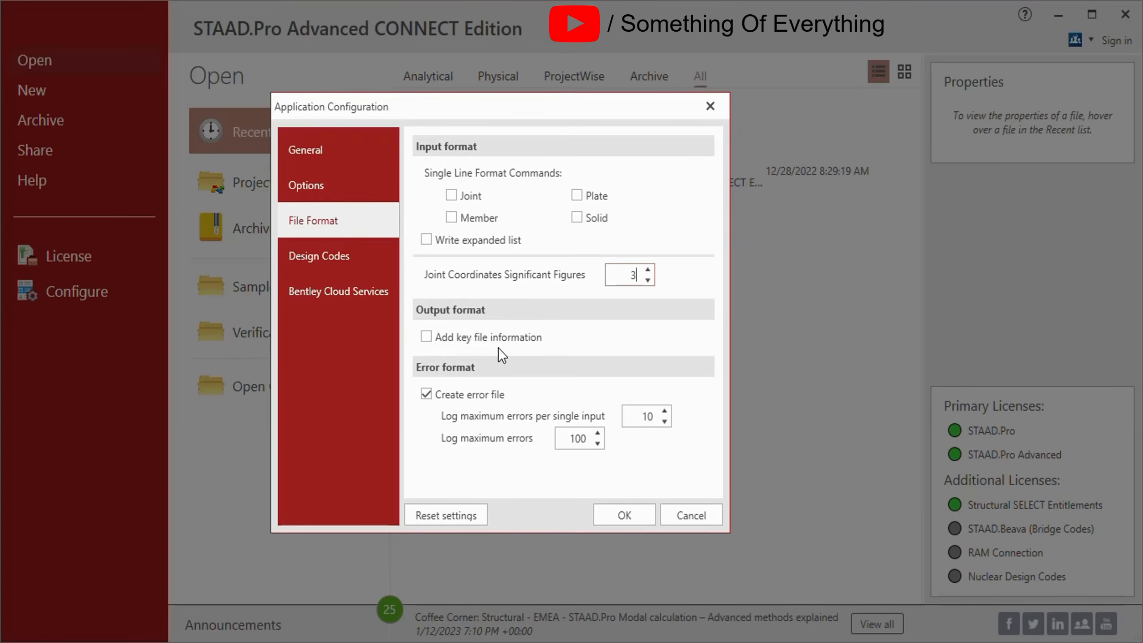
pyautogui.click(426, 336)
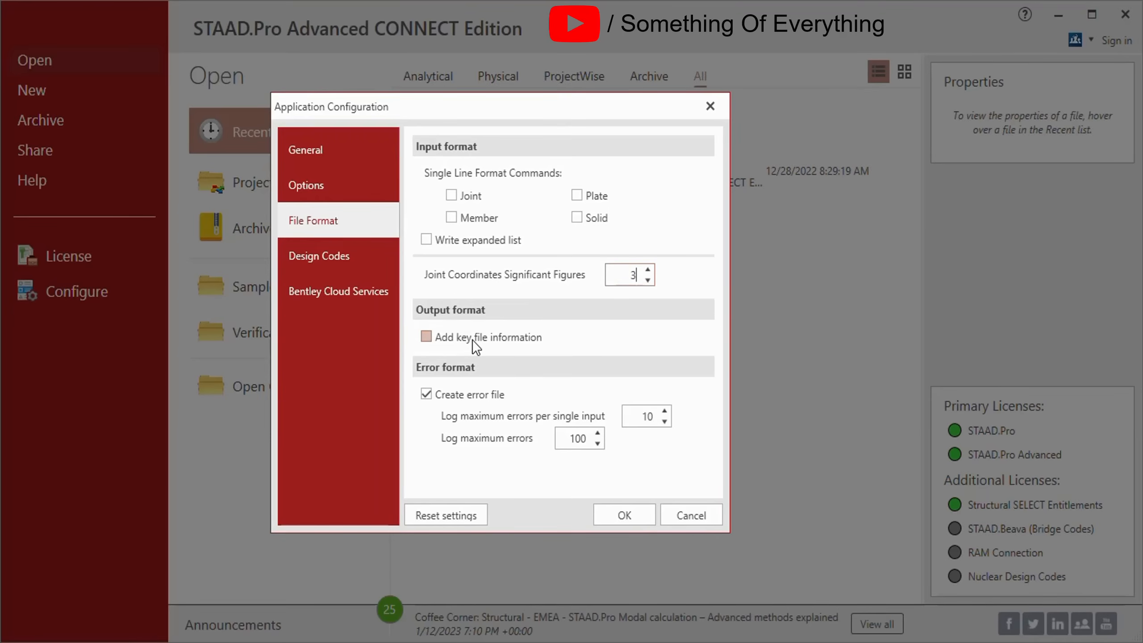
pyautogui.click(427, 337)
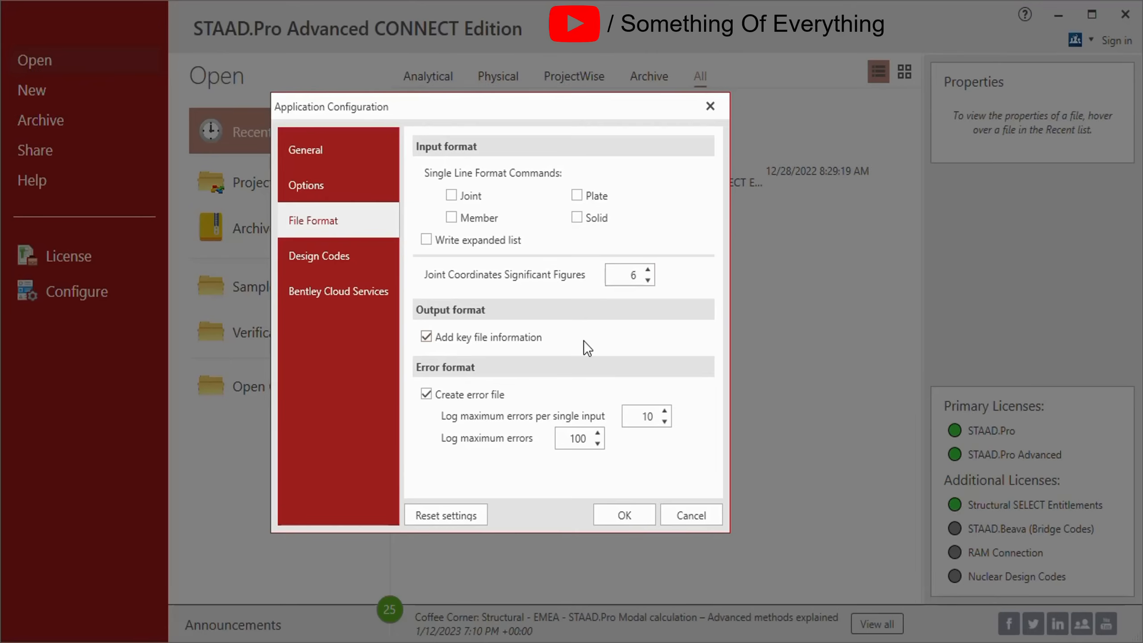
pyautogui.moveTo(591, 347)
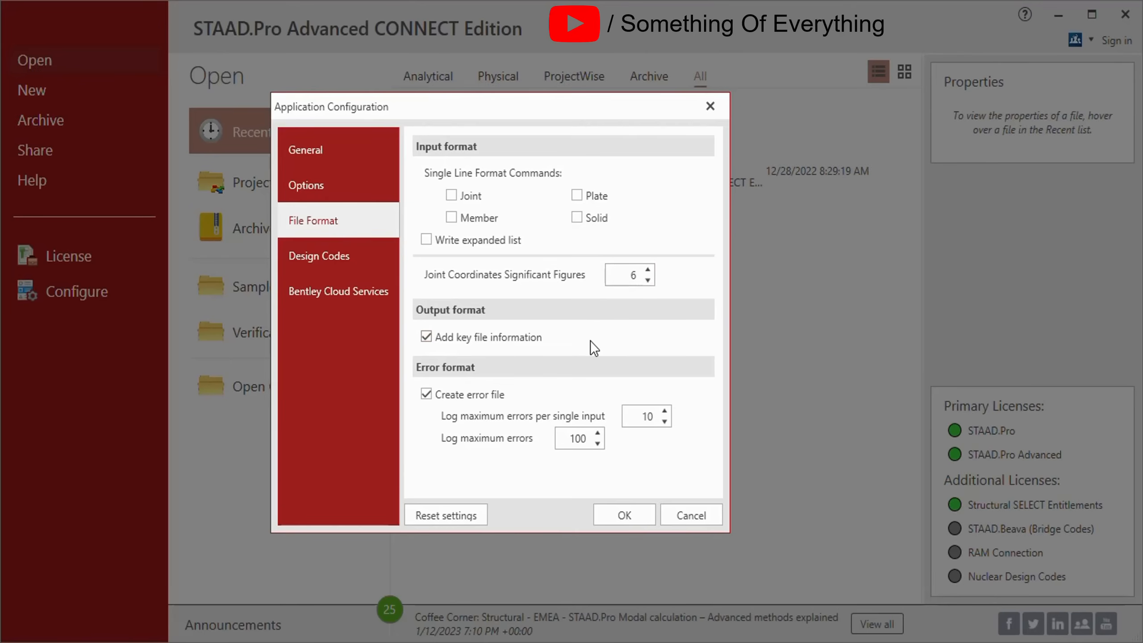
pyautogui.moveTo(580, 343)
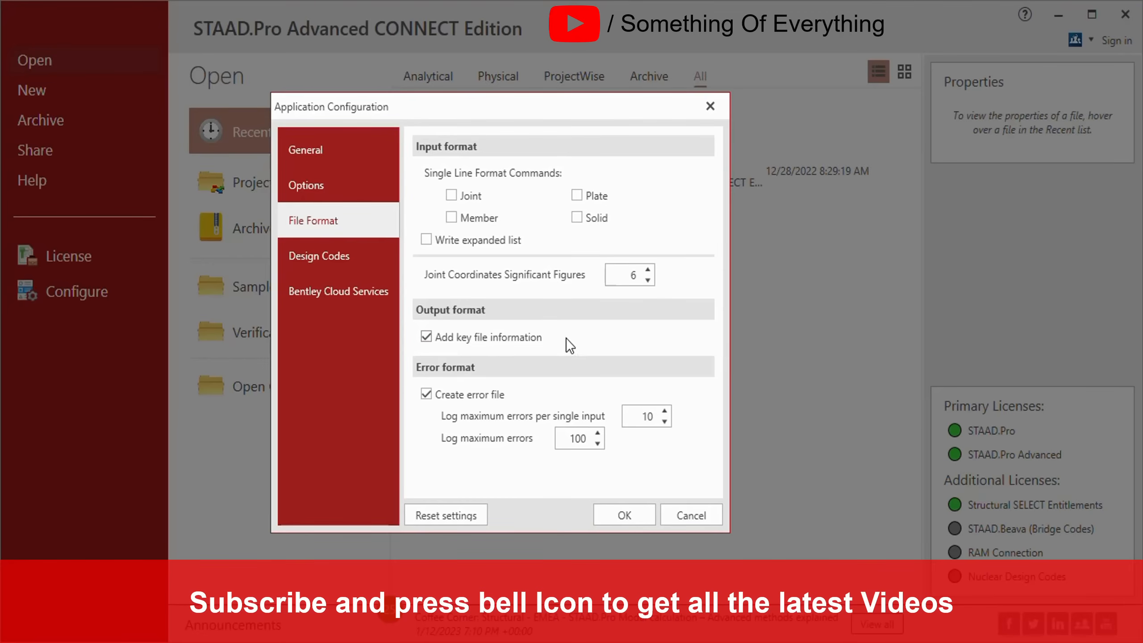
# - Review the default design codes: IS800 steel, IS456 concrete, Aluminum US and EC5 timber
pyautogui.click(319, 257)
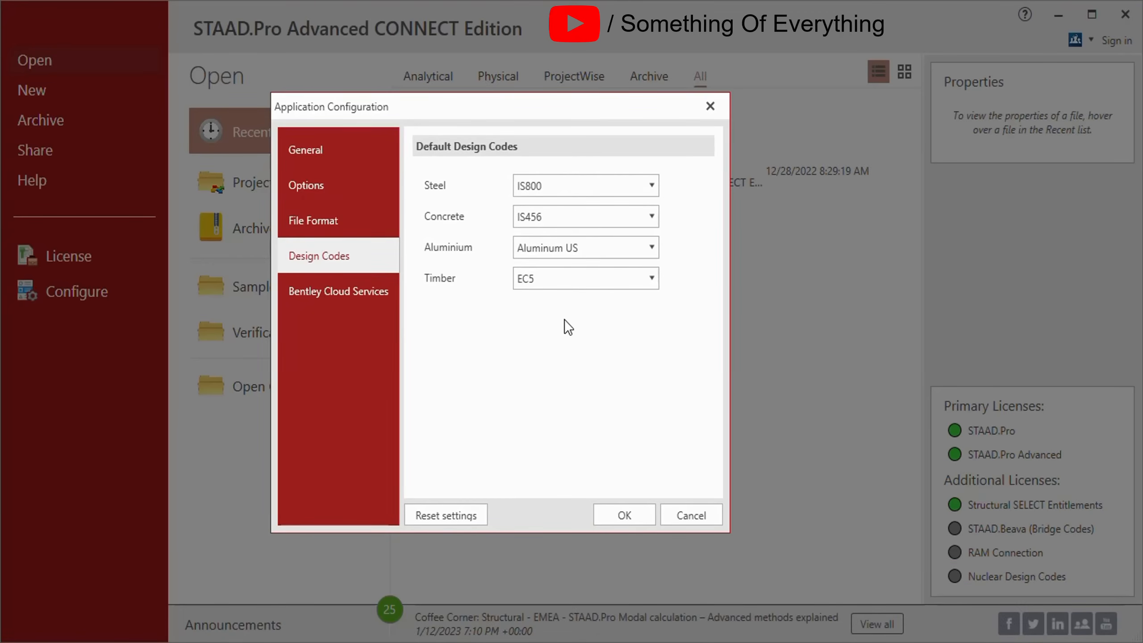
pyautogui.click(583, 247)
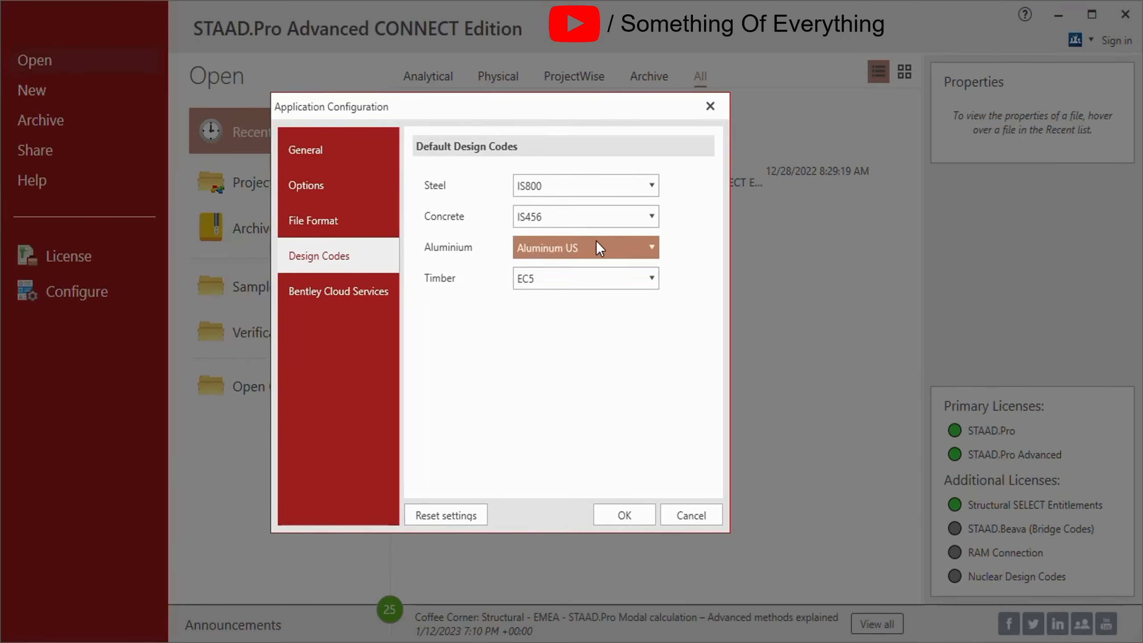
pyautogui.click(649, 185)
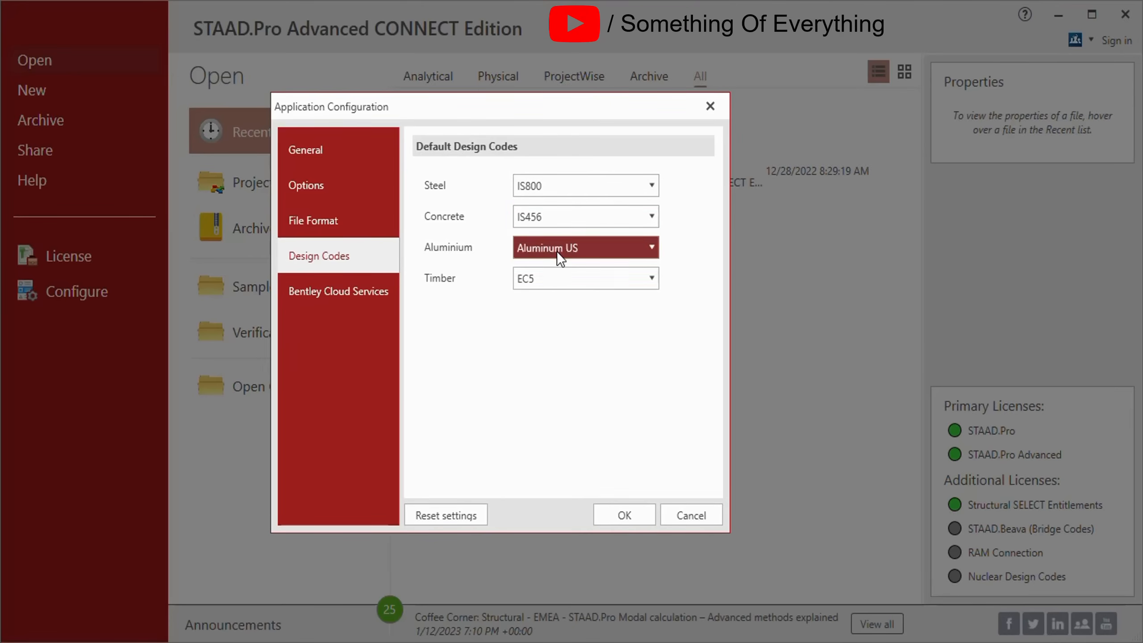
pyautogui.click(586, 278)
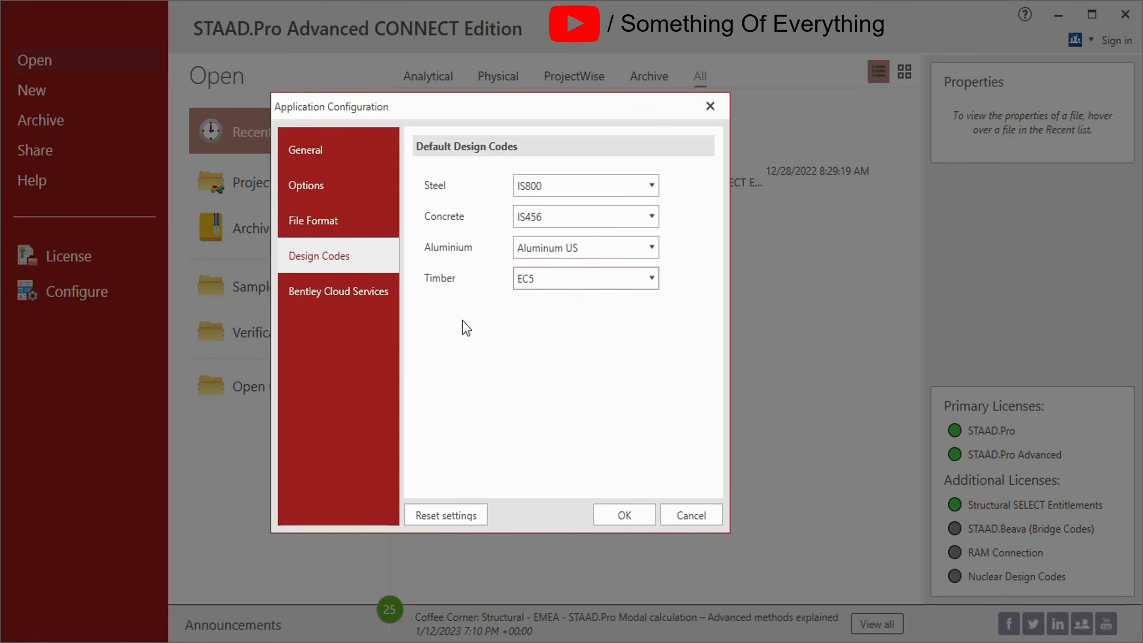
# - Show the cloud services settings with connected-project use disabled and no default project
pyautogui.click(339, 291)
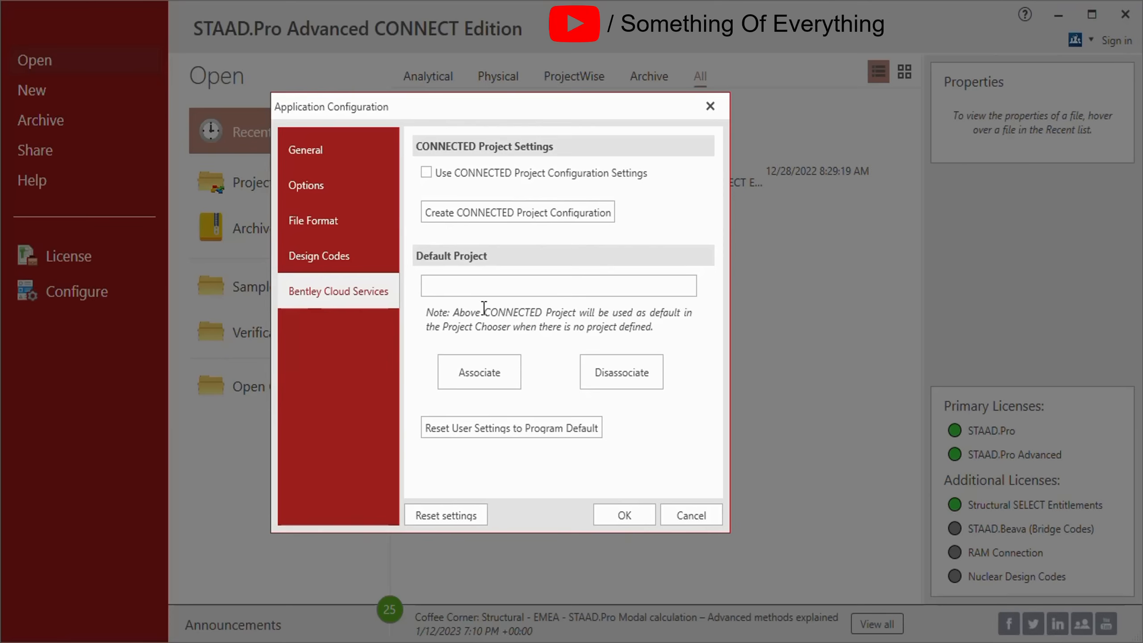
pyautogui.moveTo(485, 308)
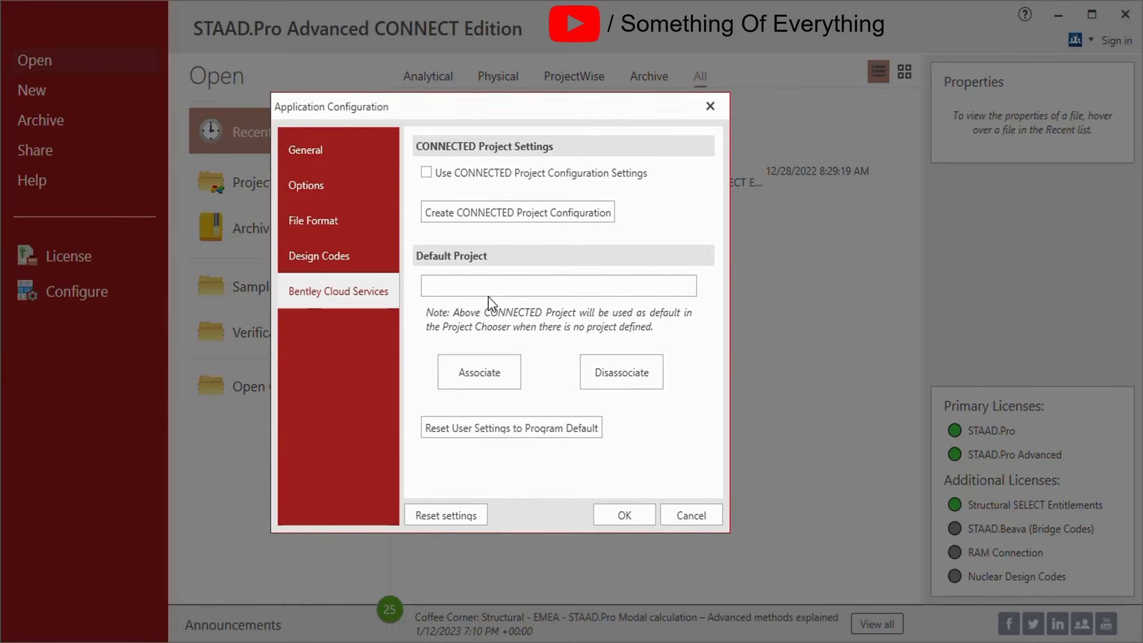
pyautogui.moveTo(466, 519)
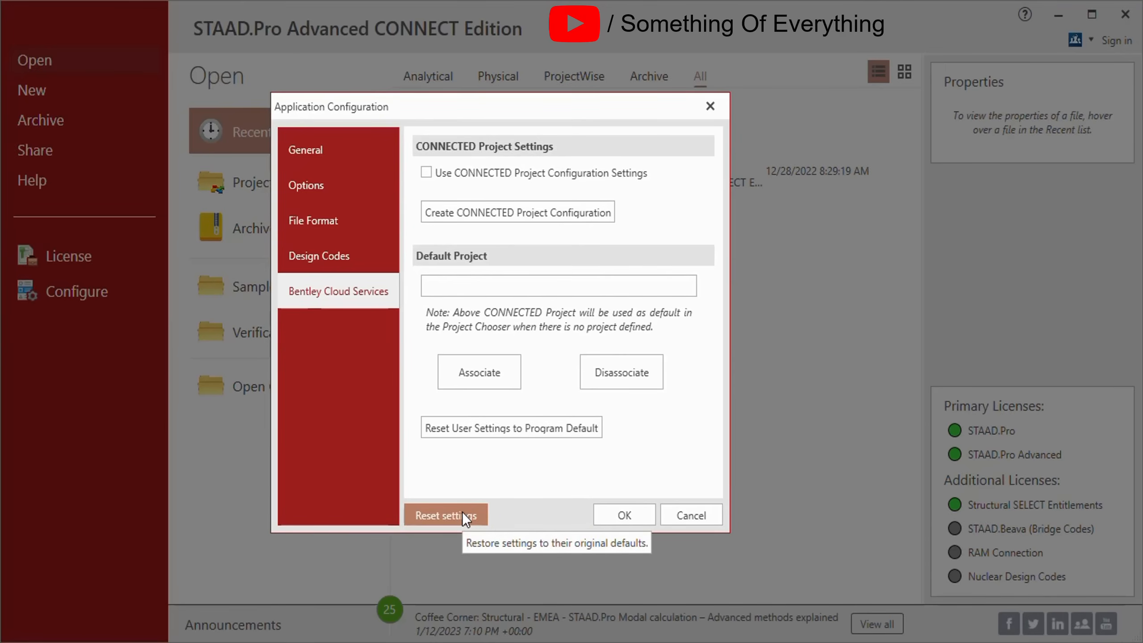
pyautogui.moveTo(499, 485)
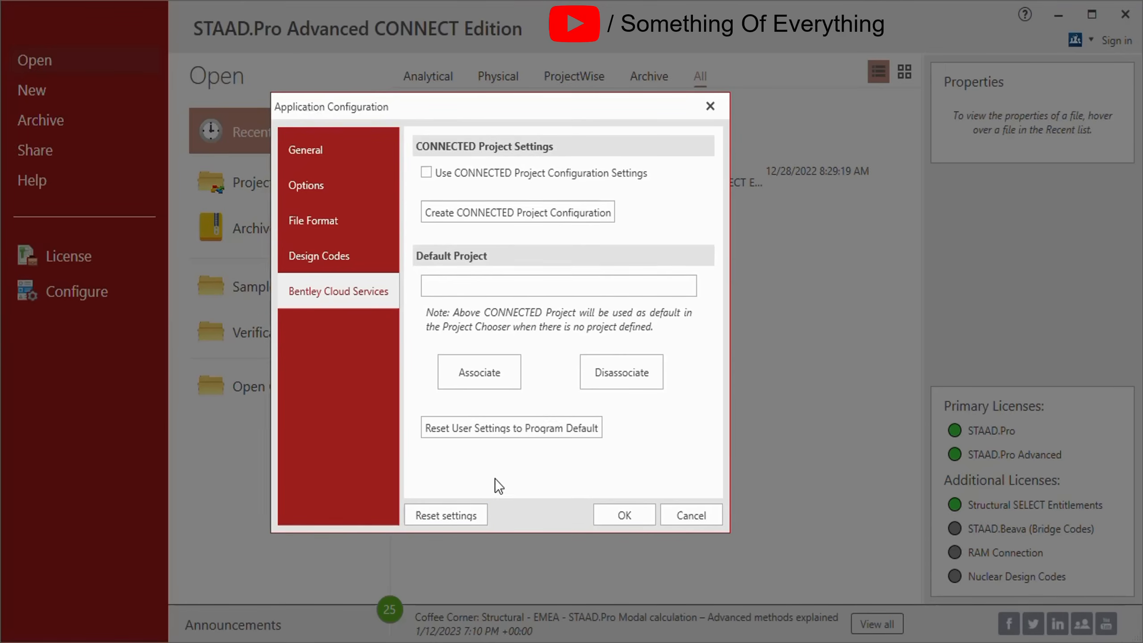
pyautogui.moveTo(552, 471)
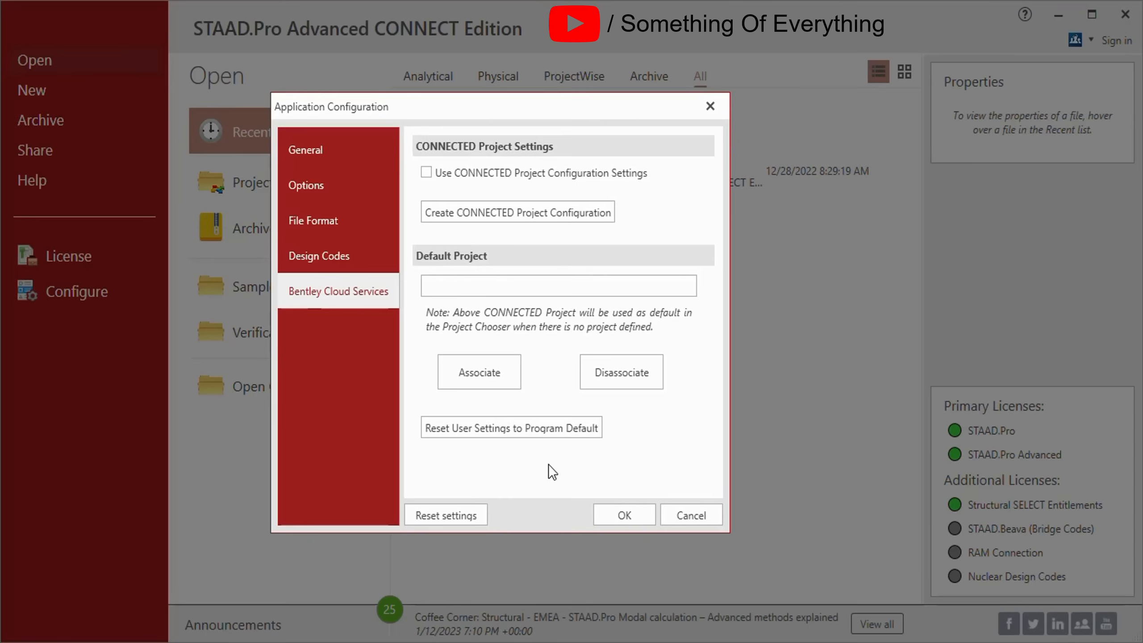